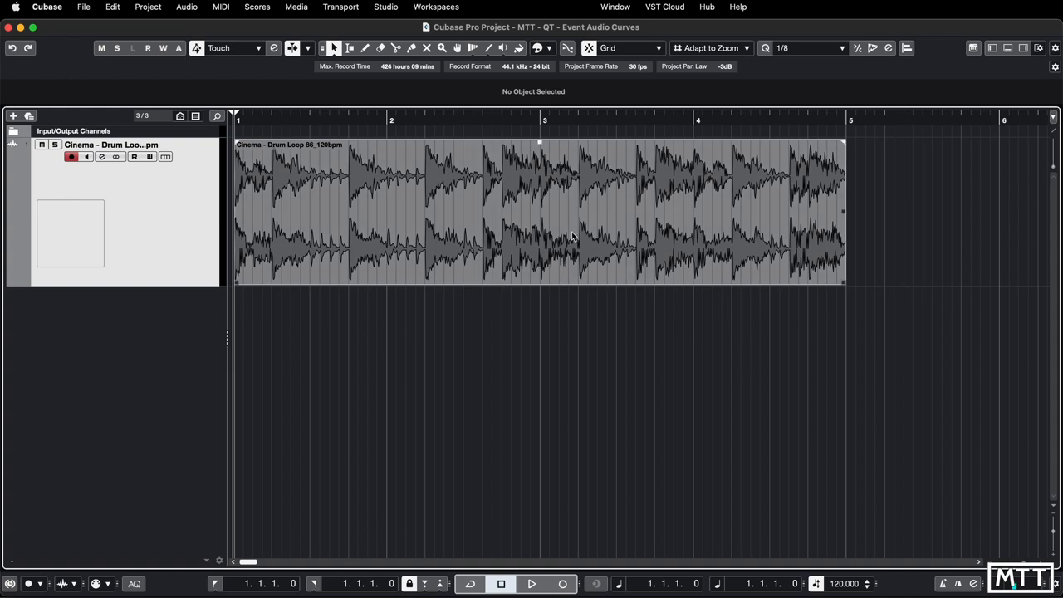
{"action": "mouse_move", "coordinate": [542, 165]}
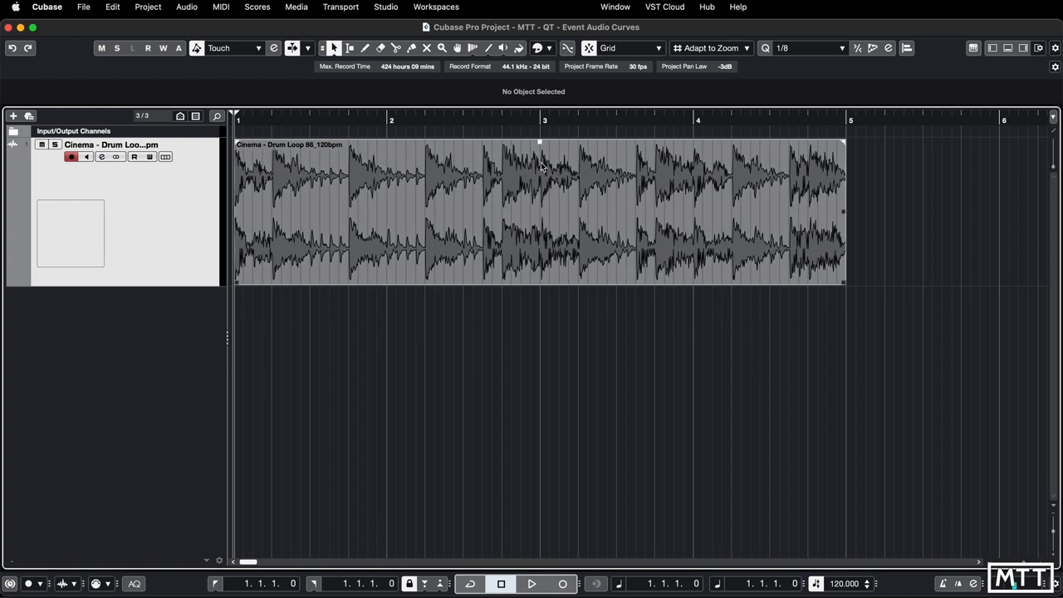
{"action": "mouse_move", "coordinate": [545, 146]}
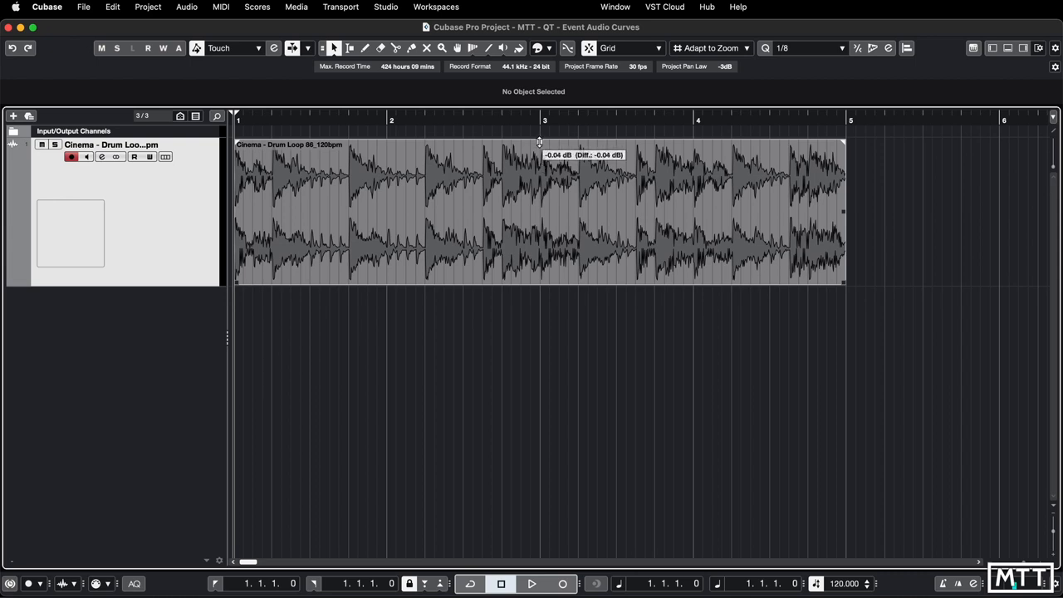
Add a one-bar fade-in and one-bar fade-out to the drum loop event
{"action": "left_click_drag", "start_coordinate": [538, 141], "coordinate": [545, 231]}
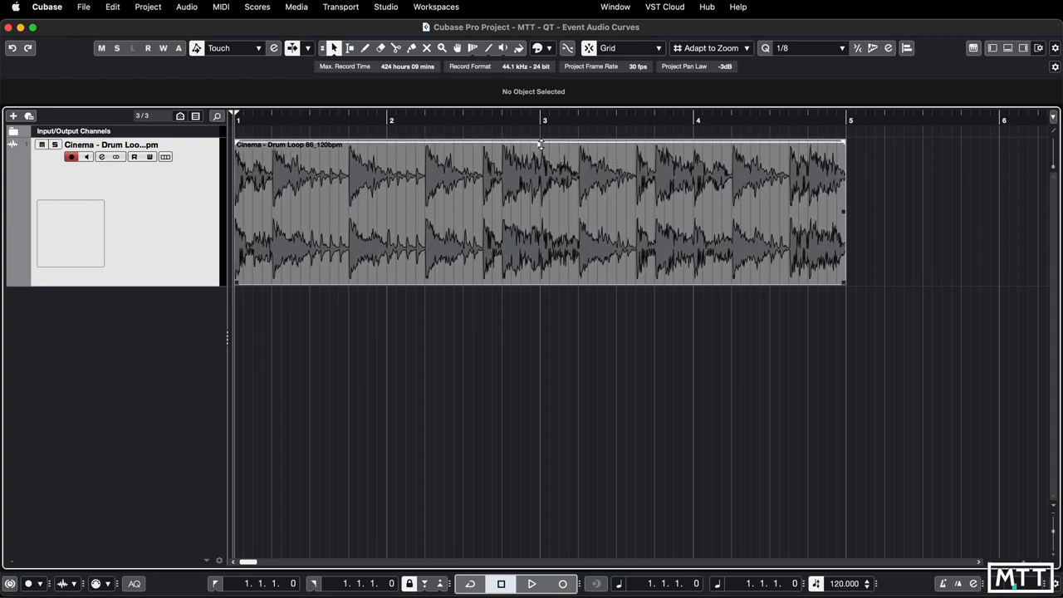
{"action": "left_click", "coordinate": [540, 208]}
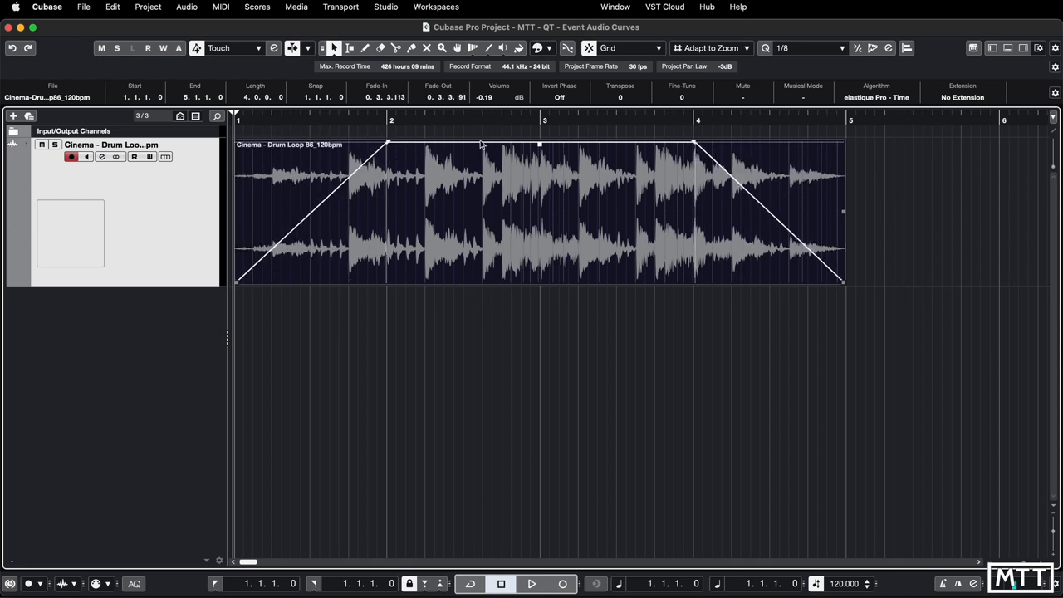
Pull the drum loop's event volume down to about -3 dB, then back to just below 0 dB
{"action": "left_click_drag", "start_coordinate": [539, 146], "coordinate": [538, 185]}
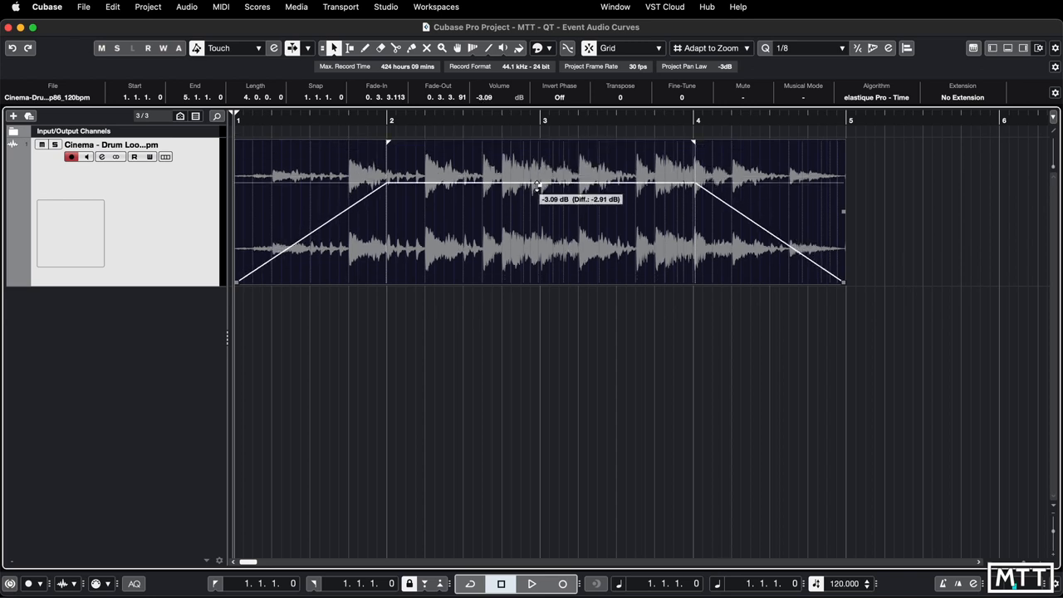
{"action": "left_click_drag", "start_coordinate": [538, 184], "coordinate": [538, 152]}
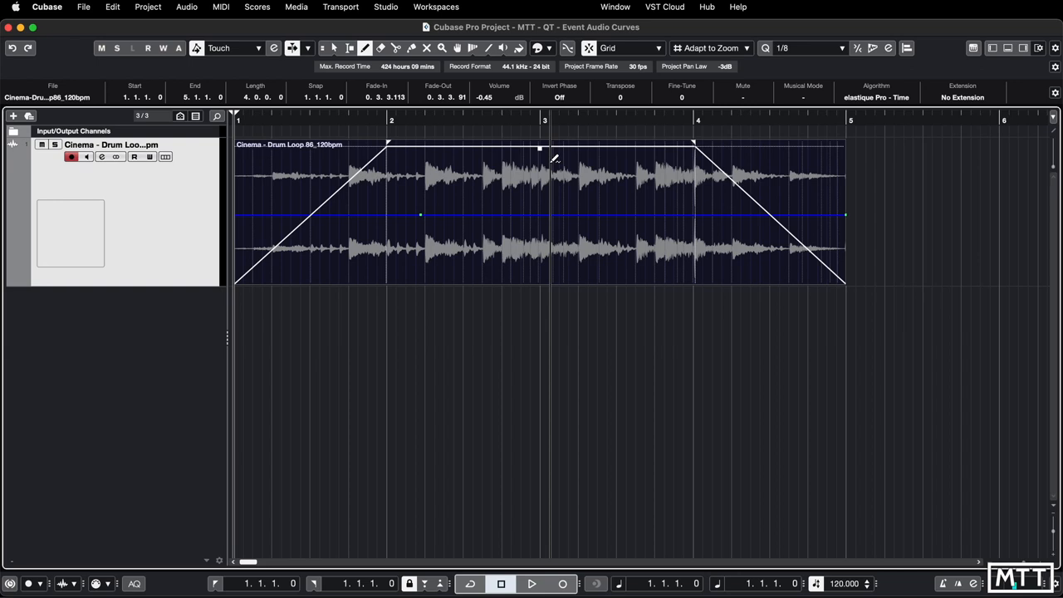
Draw a volume curve that starts silent and rises to a peak around bar 3
{"action": "left_click_drag", "start_coordinate": [422, 216], "coordinate": [541, 163]}
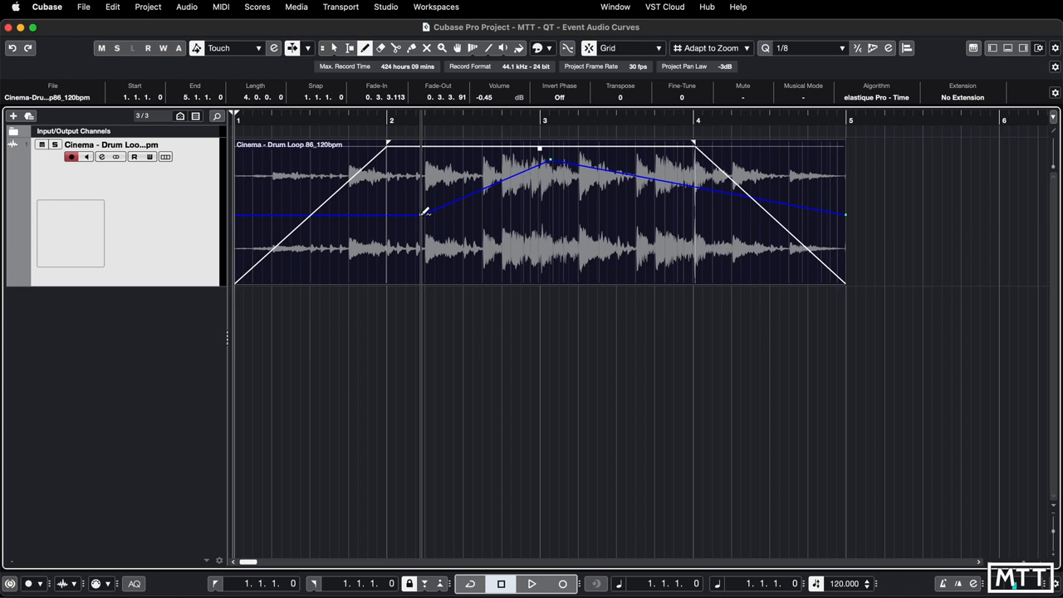
{"action": "left_click_drag", "start_coordinate": [423, 215], "coordinate": [424, 241]}
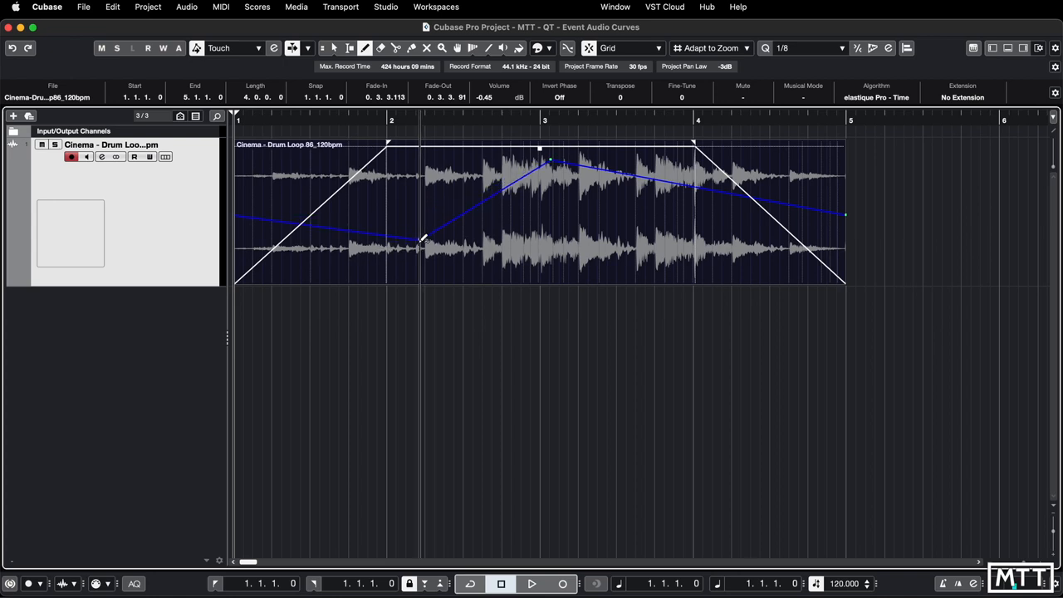
{"action": "left_click_drag", "start_coordinate": [422, 241], "coordinate": [423, 280]}
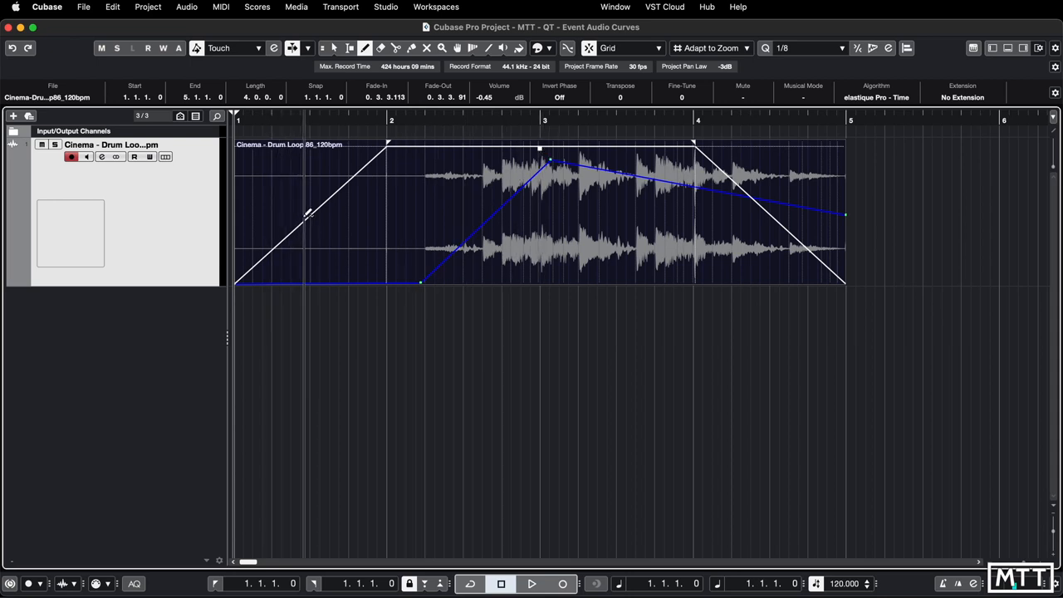
{"action": "mouse_move", "coordinate": [269, 259]}
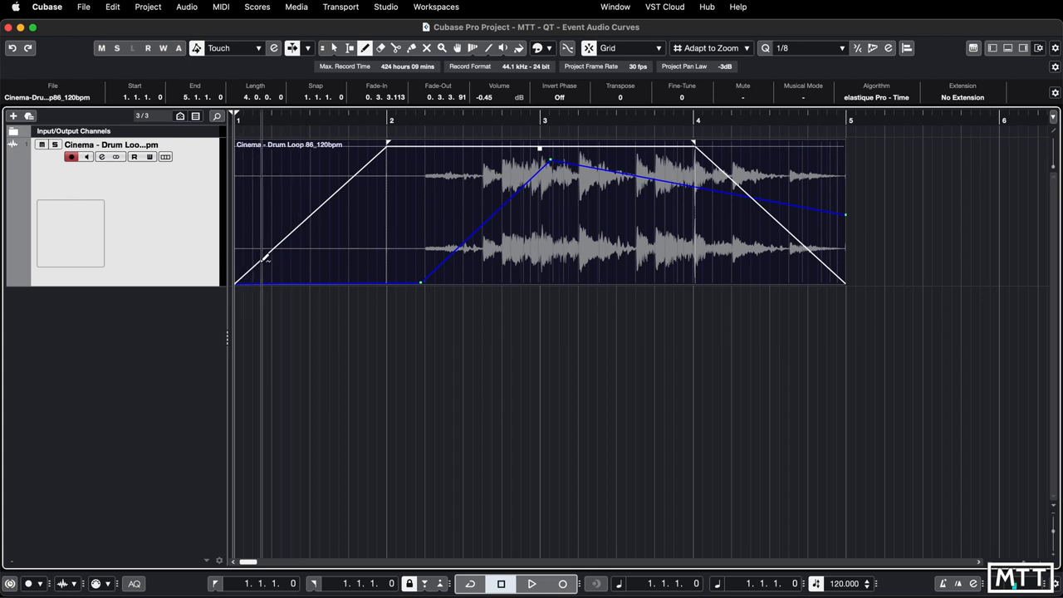
{"action": "mouse_move", "coordinate": [299, 282]}
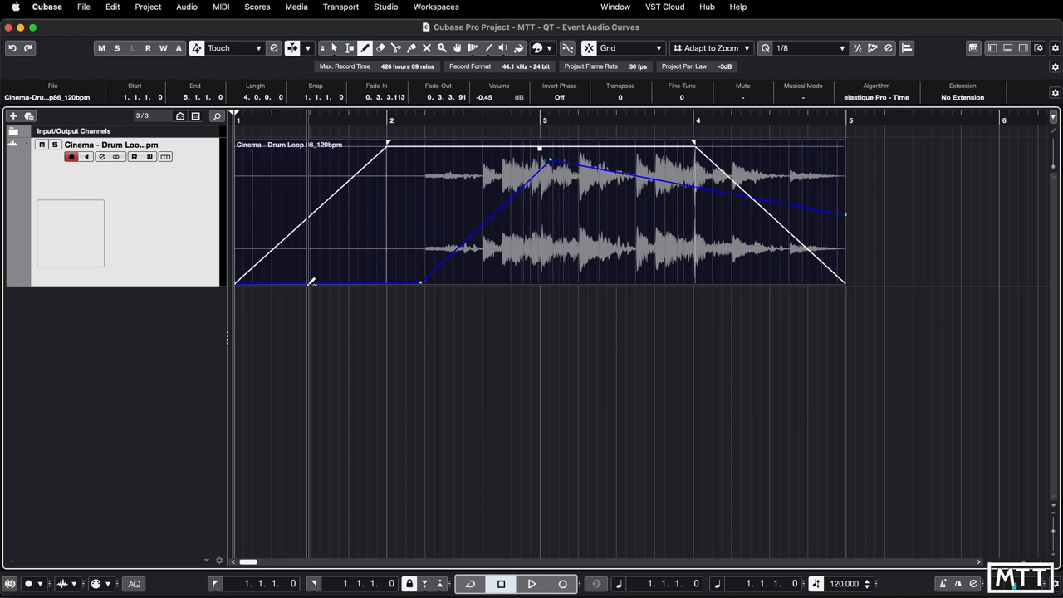
{"action": "mouse_move", "coordinate": [479, 253]}
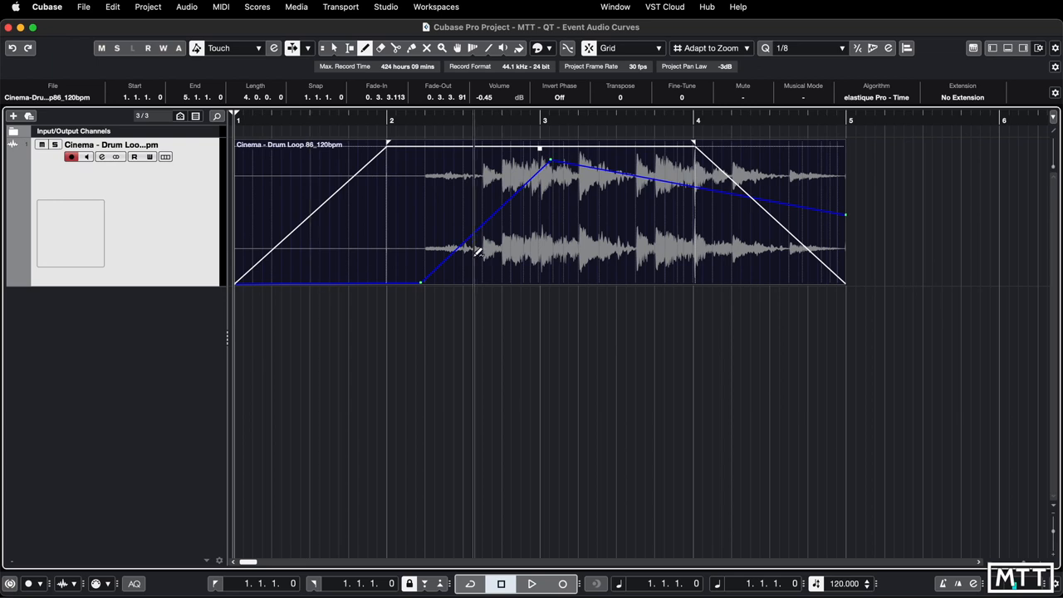
{"action": "mouse_move", "coordinate": [851, 199]}
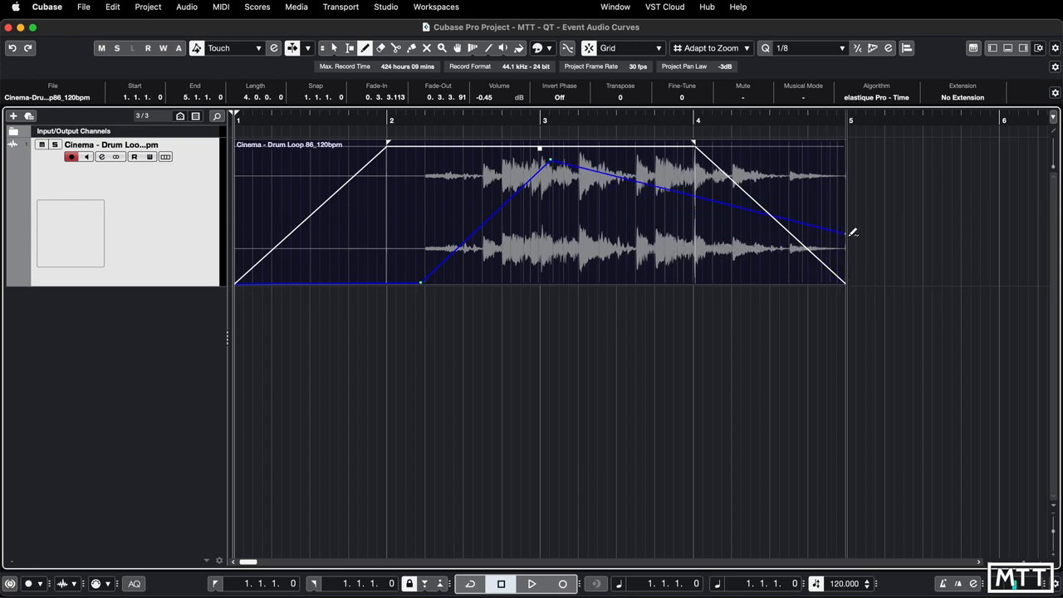
Lower the curve's end point and add extra points on its rise and fall near bar 4
{"action": "left_click_drag", "start_coordinate": [846, 229], "coordinate": [689, 229]}
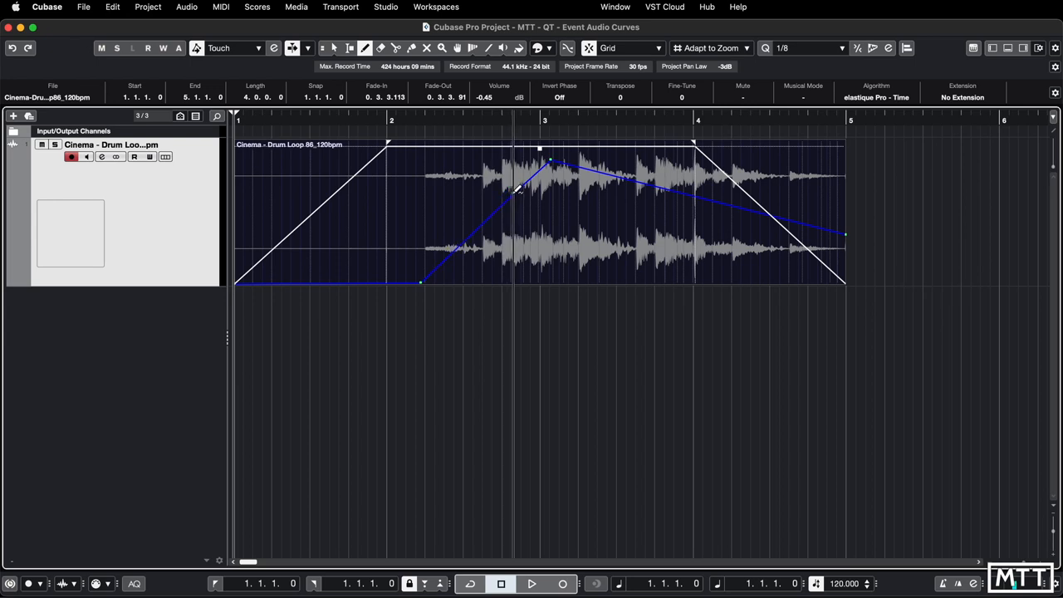
{"action": "left_click_drag", "start_coordinate": [515, 191], "coordinate": [502, 171]}
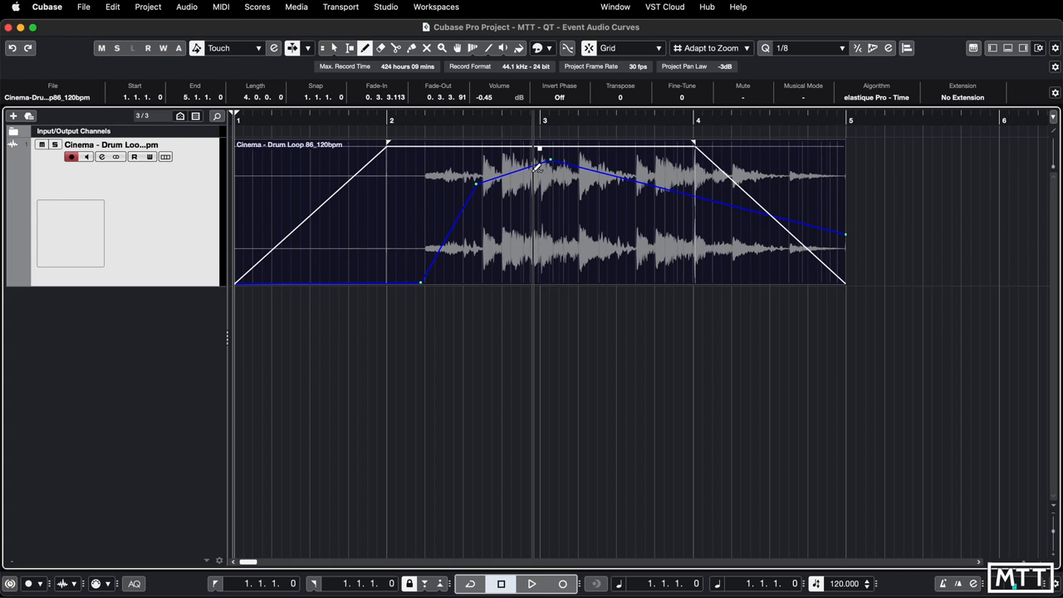
{"action": "left_click_drag", "start_coordinate": [548, 167], "coordinate": [681, 179]}
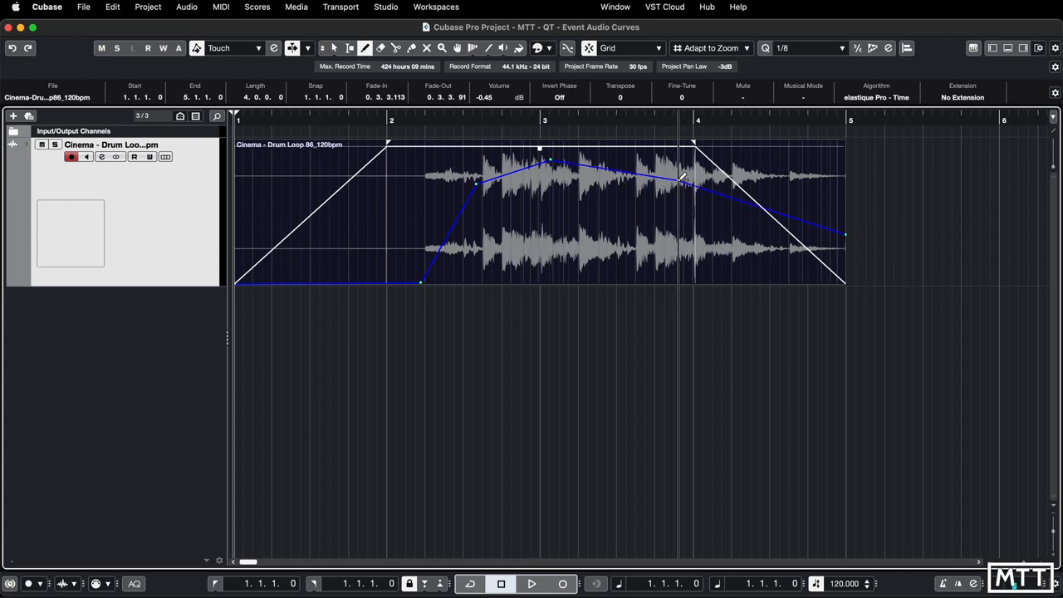
{"action": "left_click_drag", "start_coordinate": [681, 180], "coordinate": [734, 186]}
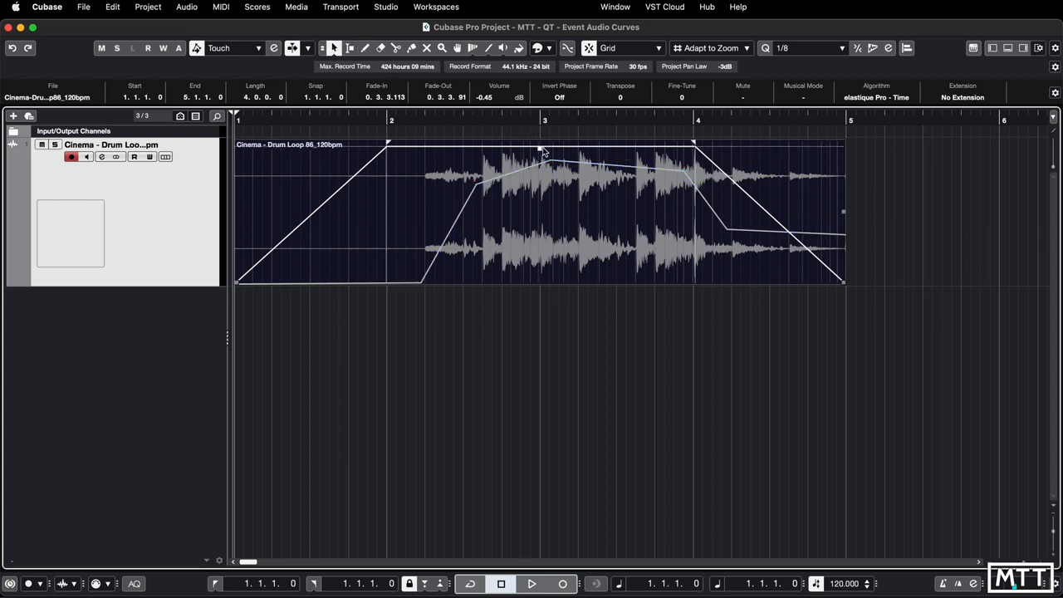
Lower the drum loop's overall event volume to about -6.75 dB
{"action": "left_click_drag", "start_coordinate": [540, 153], "coordinate": [540, 196]}
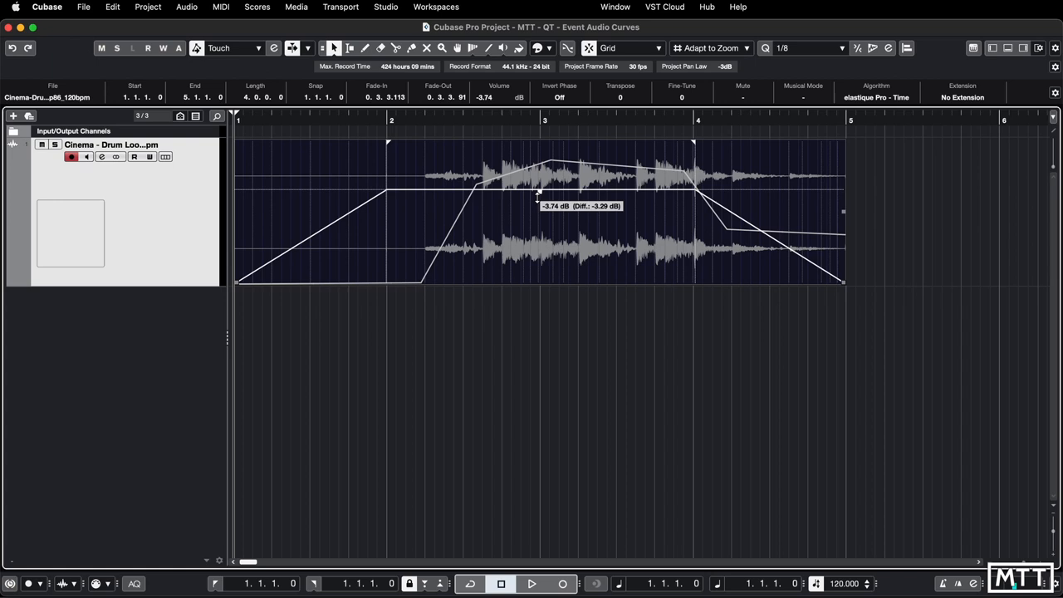
{"action": "left_click_drag", "start_coordinate": [540, 200], "coordinate": [540, 241]}
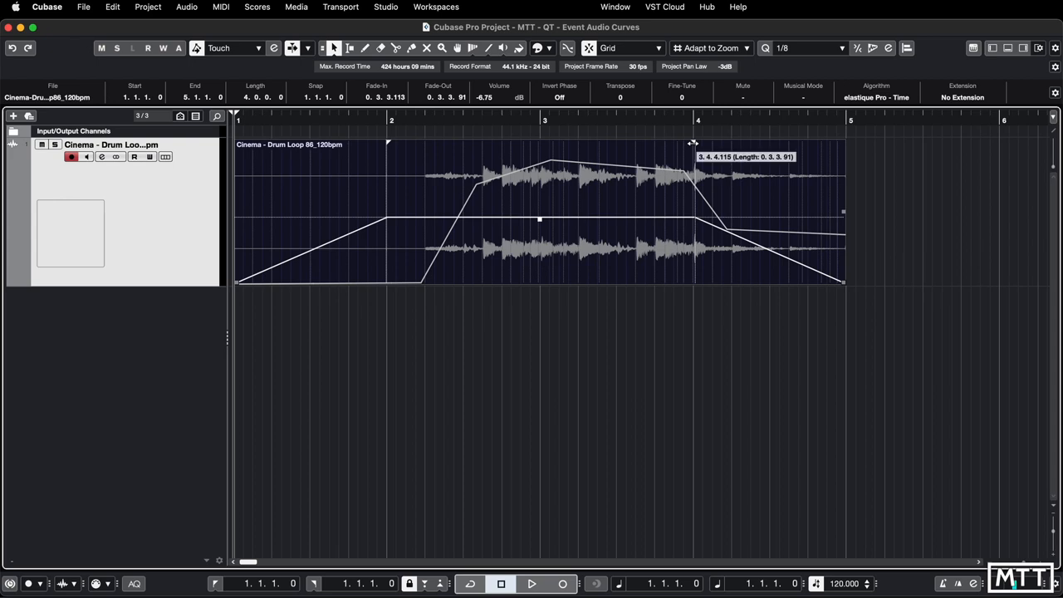
Lengthen the drum loop's fade-out and deselect the event
{"action": "left_click_drag", "start_coordinate": [694, 142], "coordinate": [748, 143]}
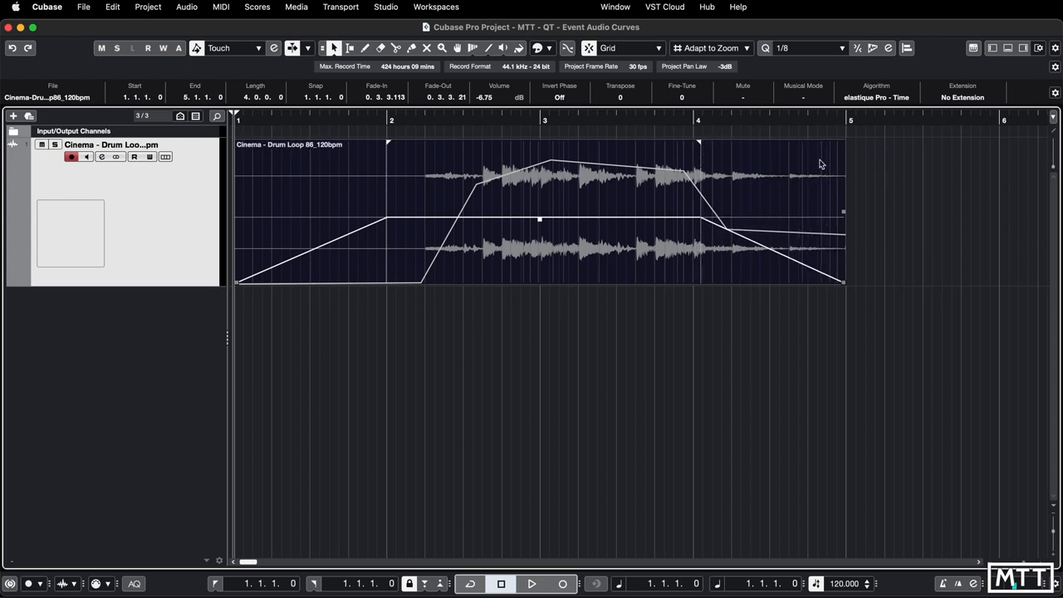
{"action": "left_click_drag", "start_coordinate": [845, 141], "coordinate": [744, 142]}
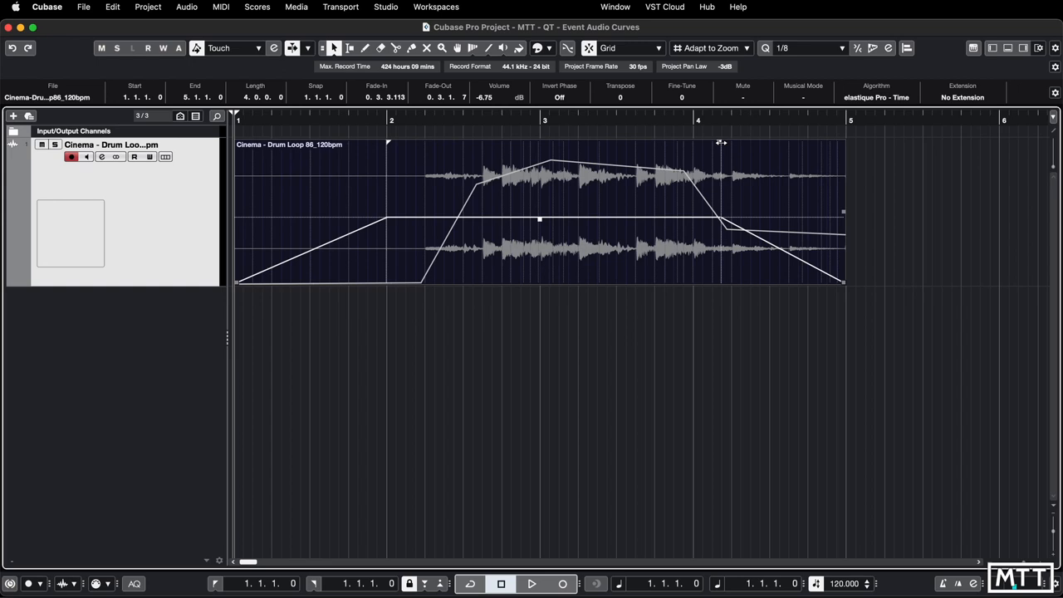
{"action": "mouse_move", "coordinate": [472, 246]}
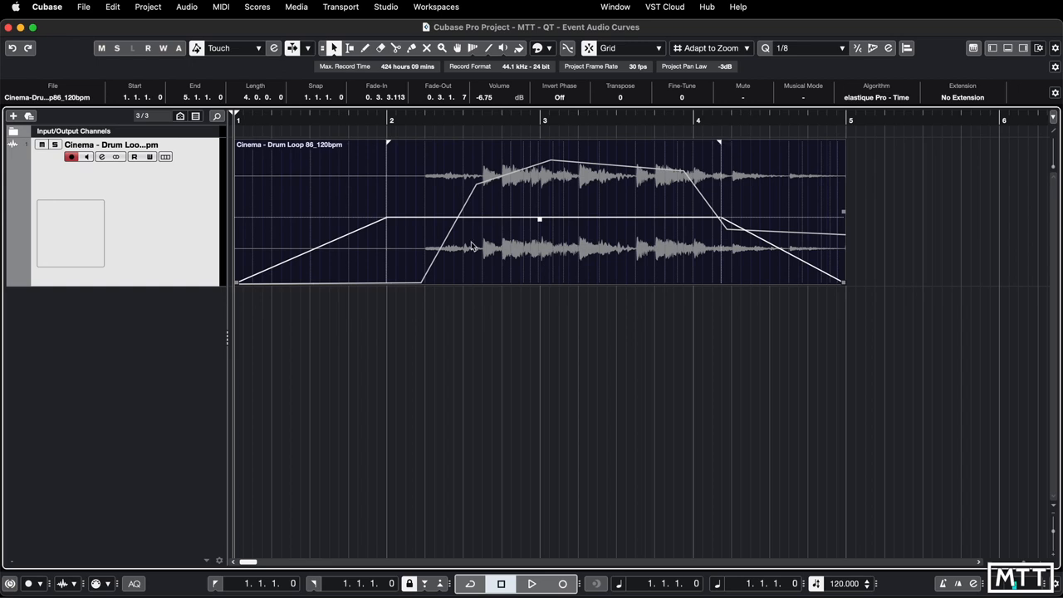
{"action": "mouse_move", "coordinate": [465, 274]}
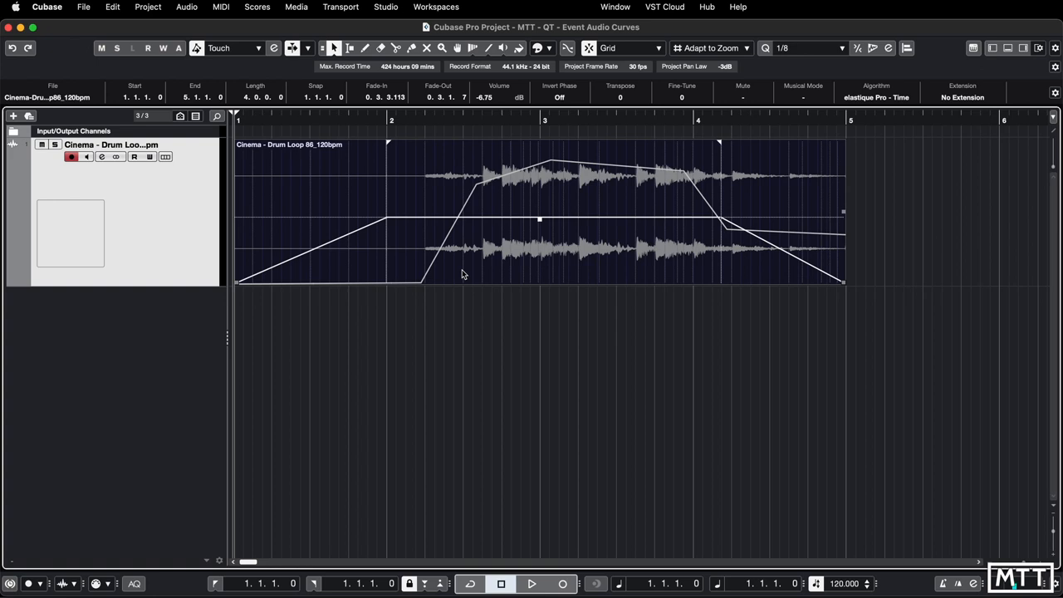
{"action": "left_click", "coordinate": [471, 308]}
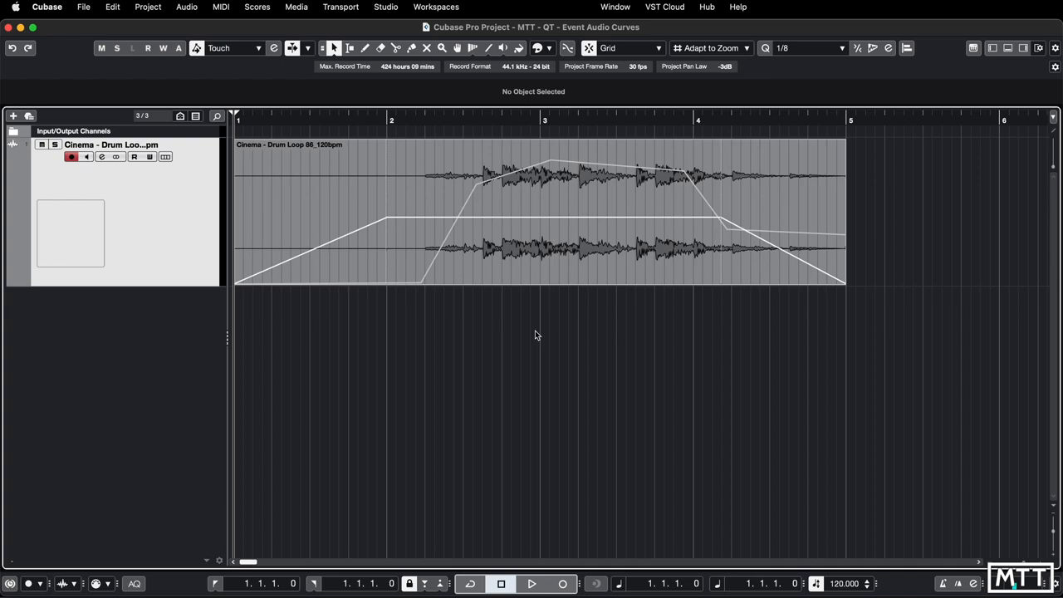
{"action": "mouse_move", "coordinate": [76, 30]}
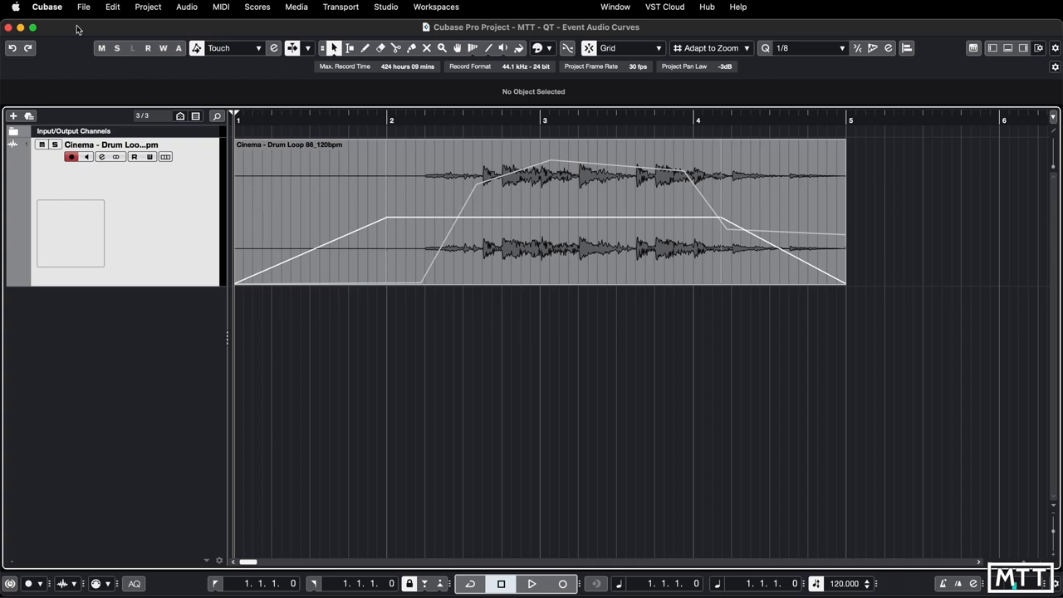
Uncheck Show Event Volume Curves Always under Event Display > Audio in Preferences
{"action": "left_click", "coordinate": [48, 6]}
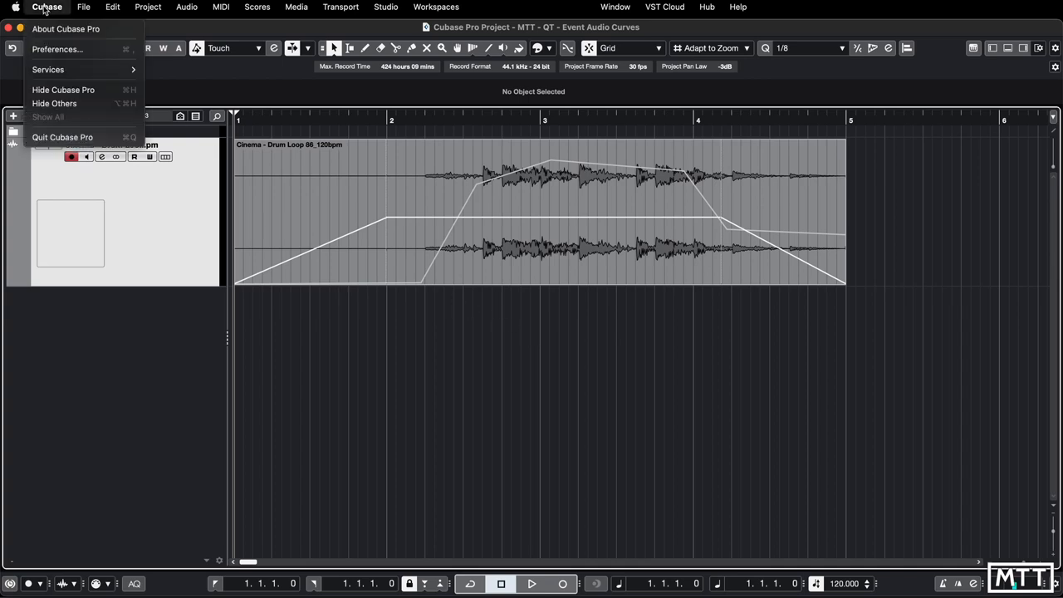
{"action": "mouse_move", "coordinate": [63, 48]}
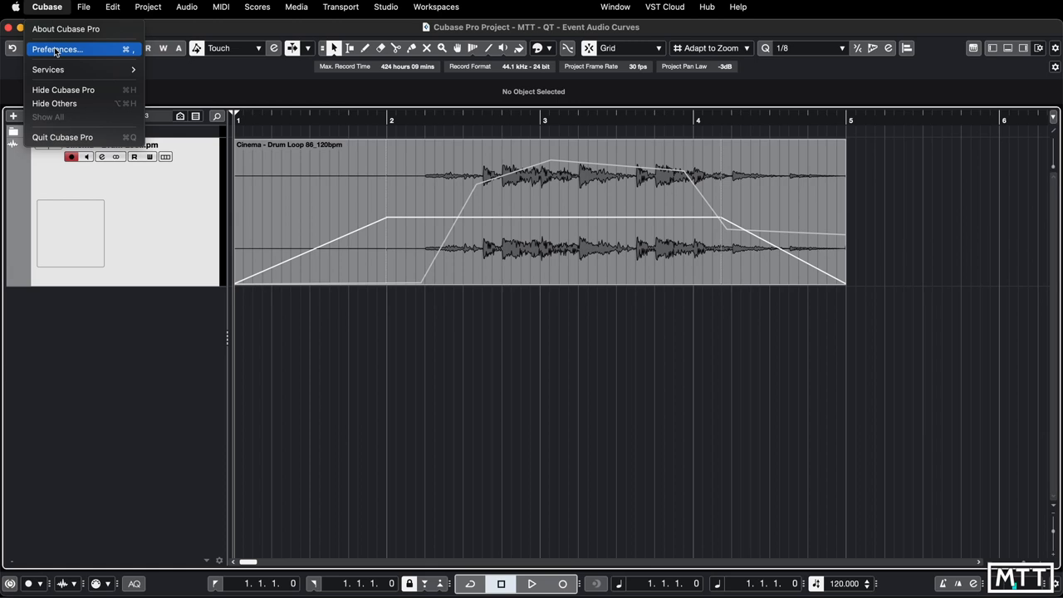
{"action": "left_click", "coordinate": [67, 47]}
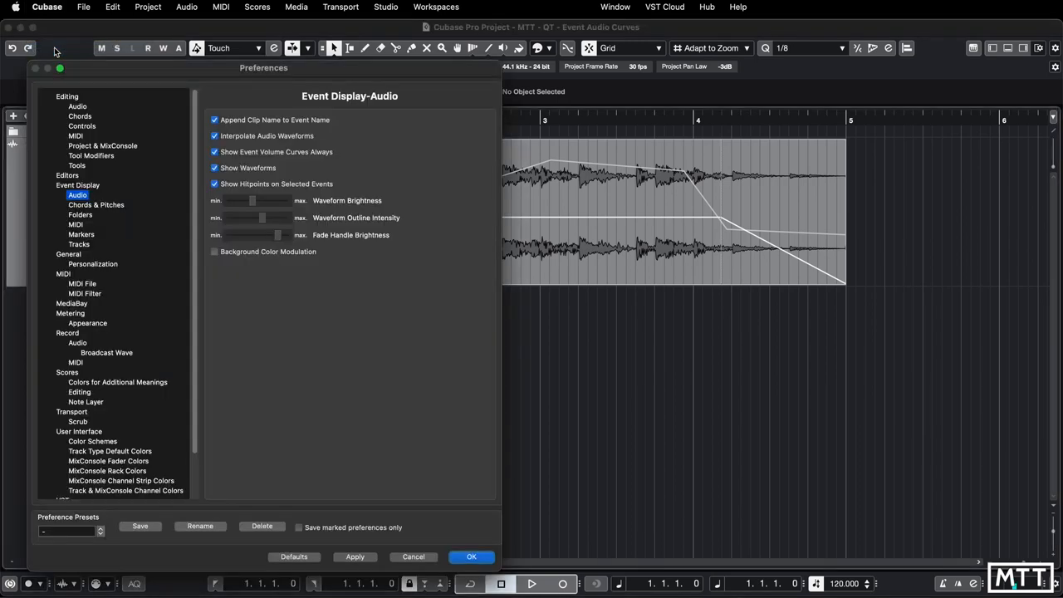
{"action": "mouse_move", "coordinate": [117, 181]}
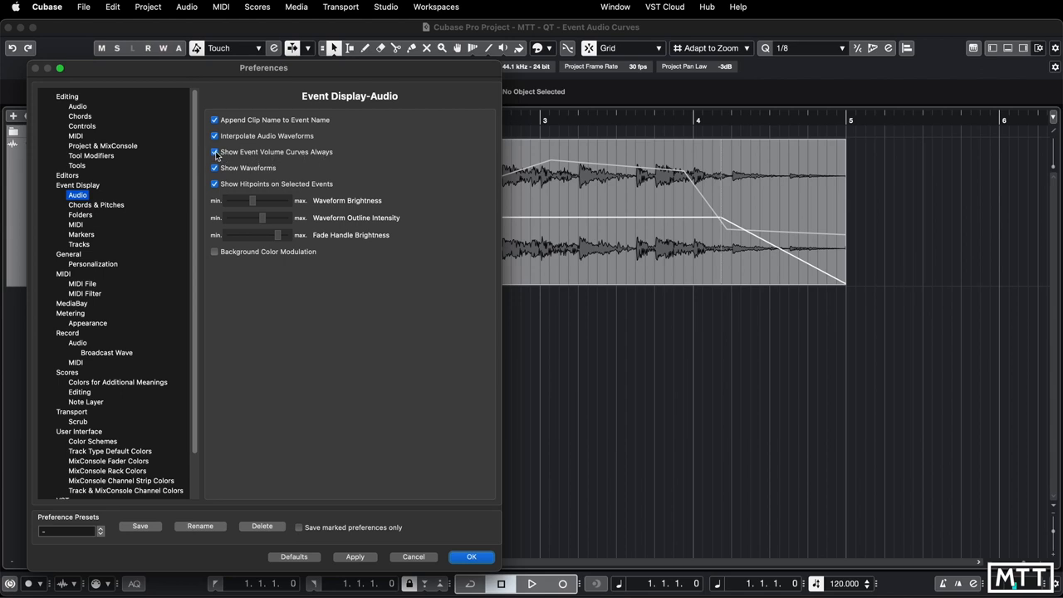
{"action": "left_click", "coordinate": [214, 153]}
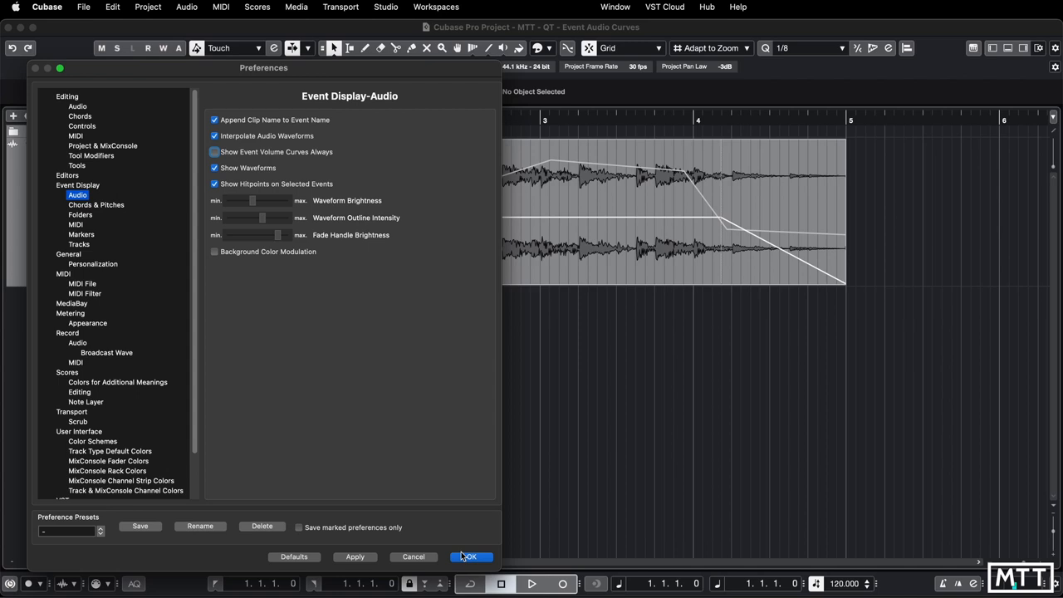
{"action": "left_click", "coordinate": [478, 557]}
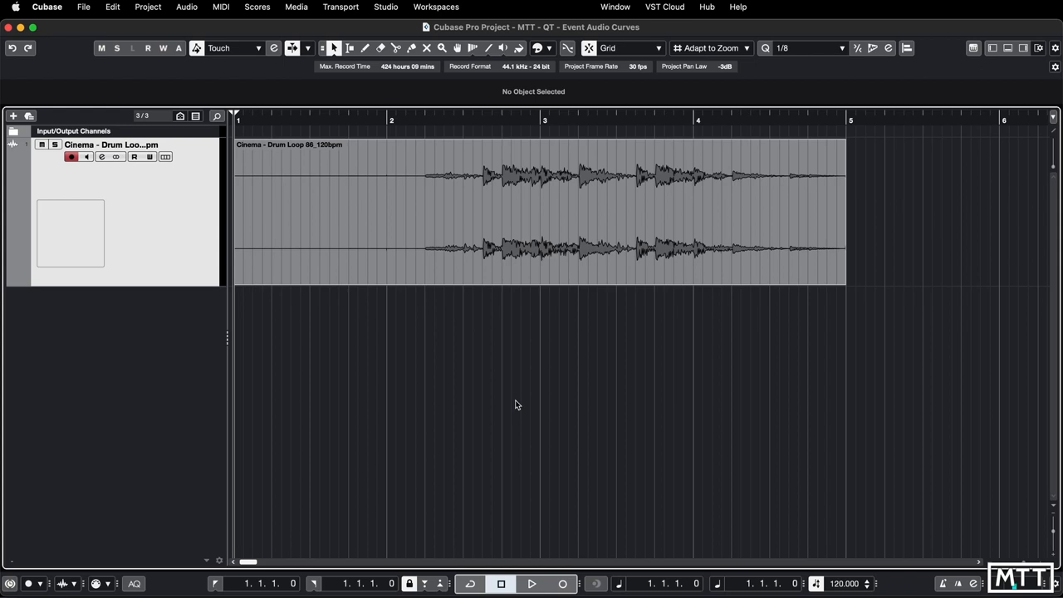
{"action": "mouse_move", "coordinate": [518, 344]}
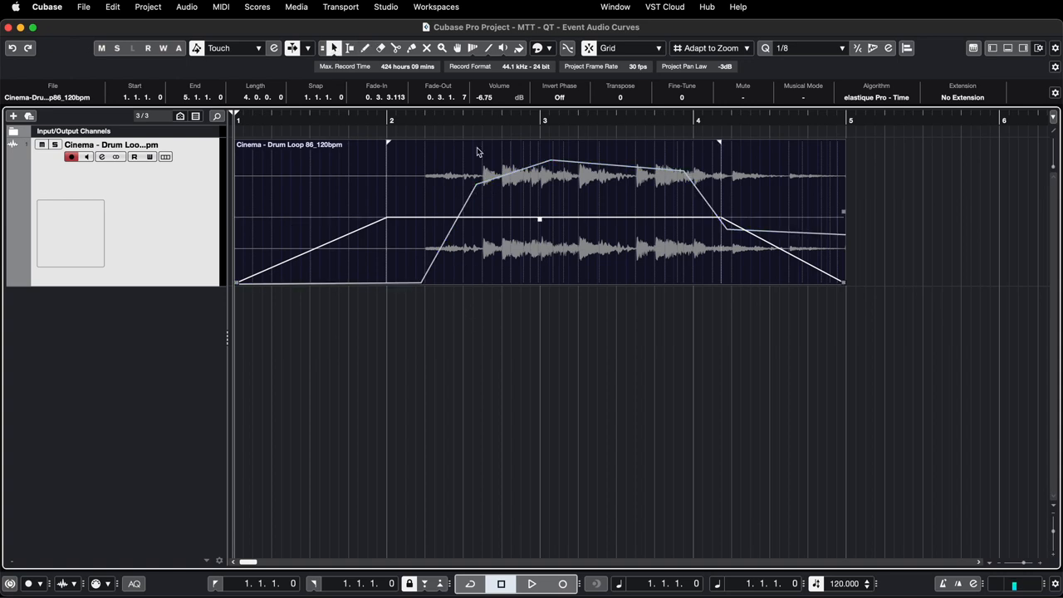
{"action": "mouse_move", "coordinate": [369, 46]}
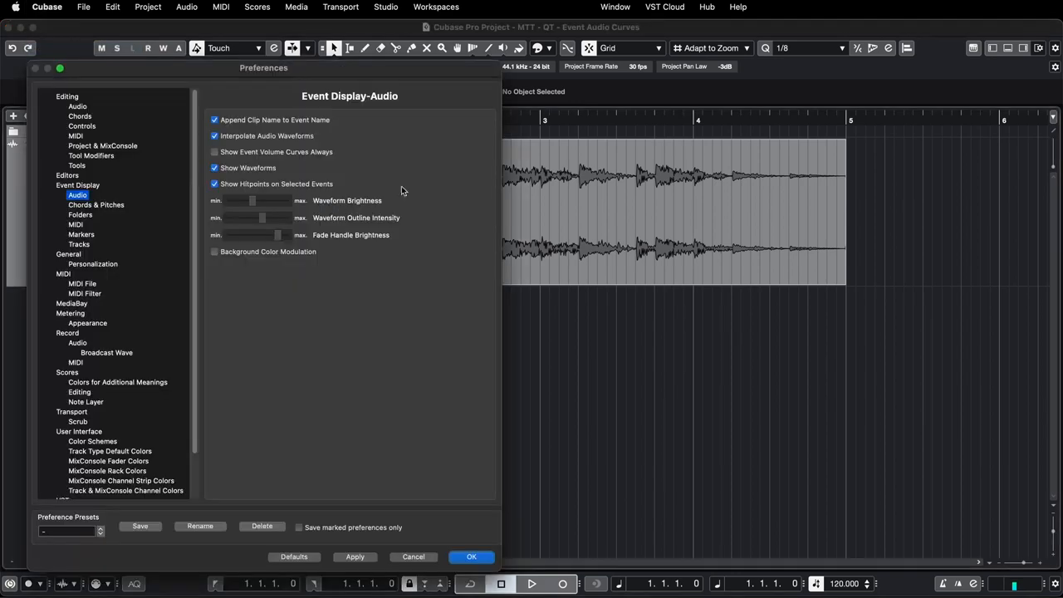
Re-enable Show Event Volume Curves Always in Preferences and confirm with OK
{"action": "left_click", "coordinate": [472, 557]}
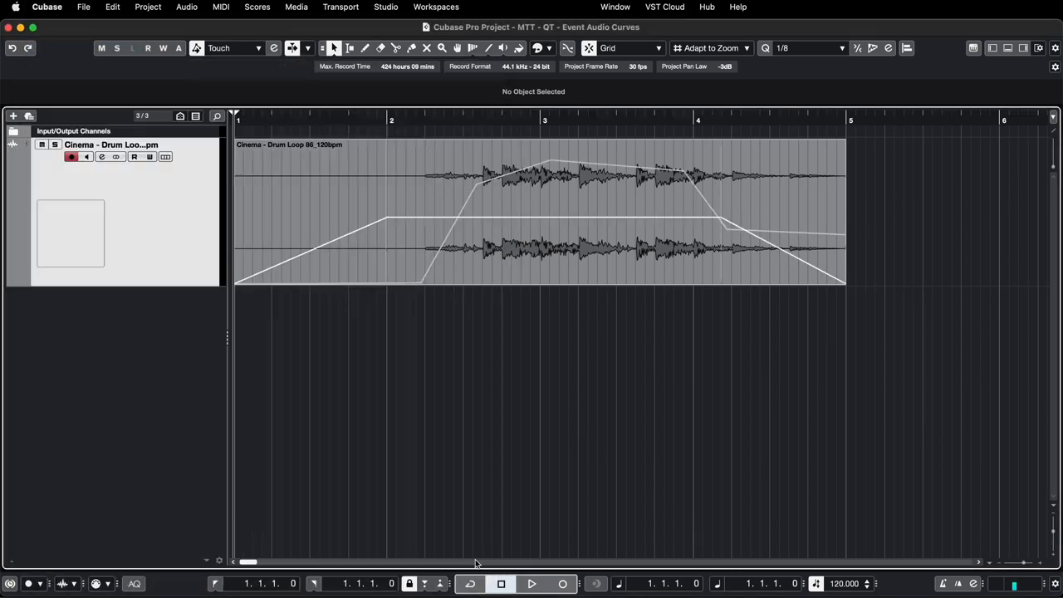